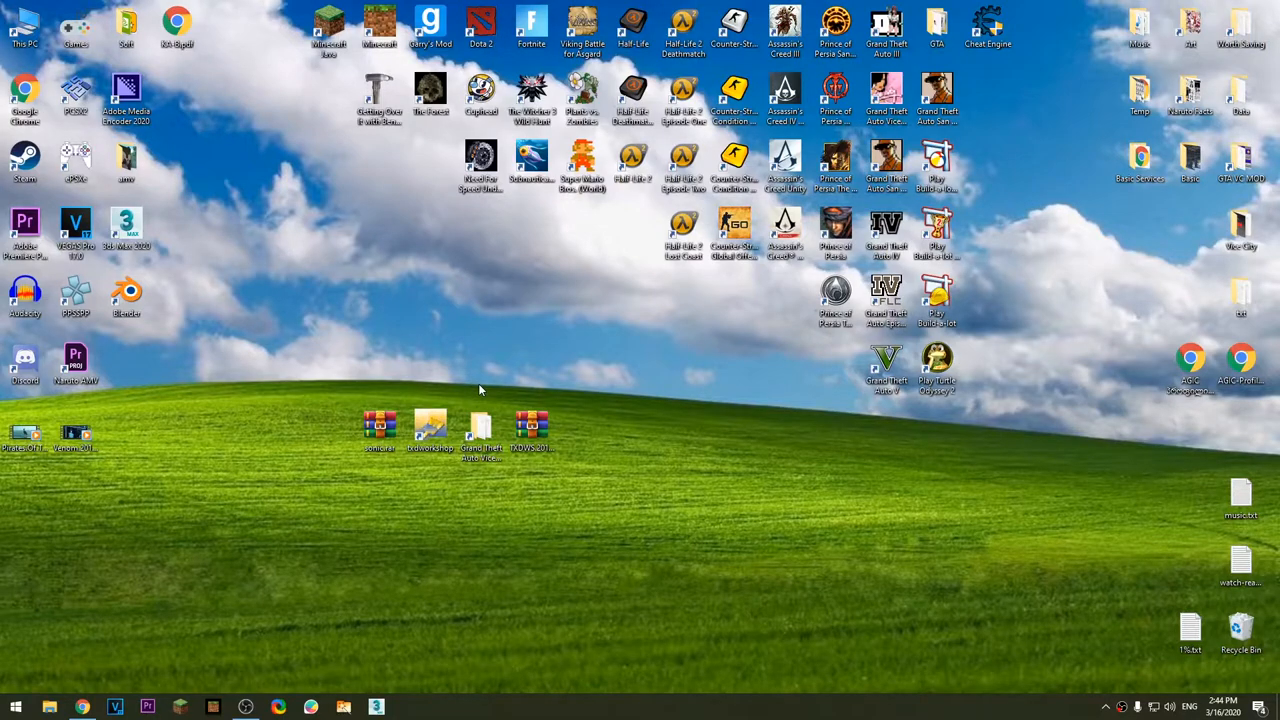
Step: Move the WinRAR archive out of the icon group to empty desktop space below
left_click(378, 424)
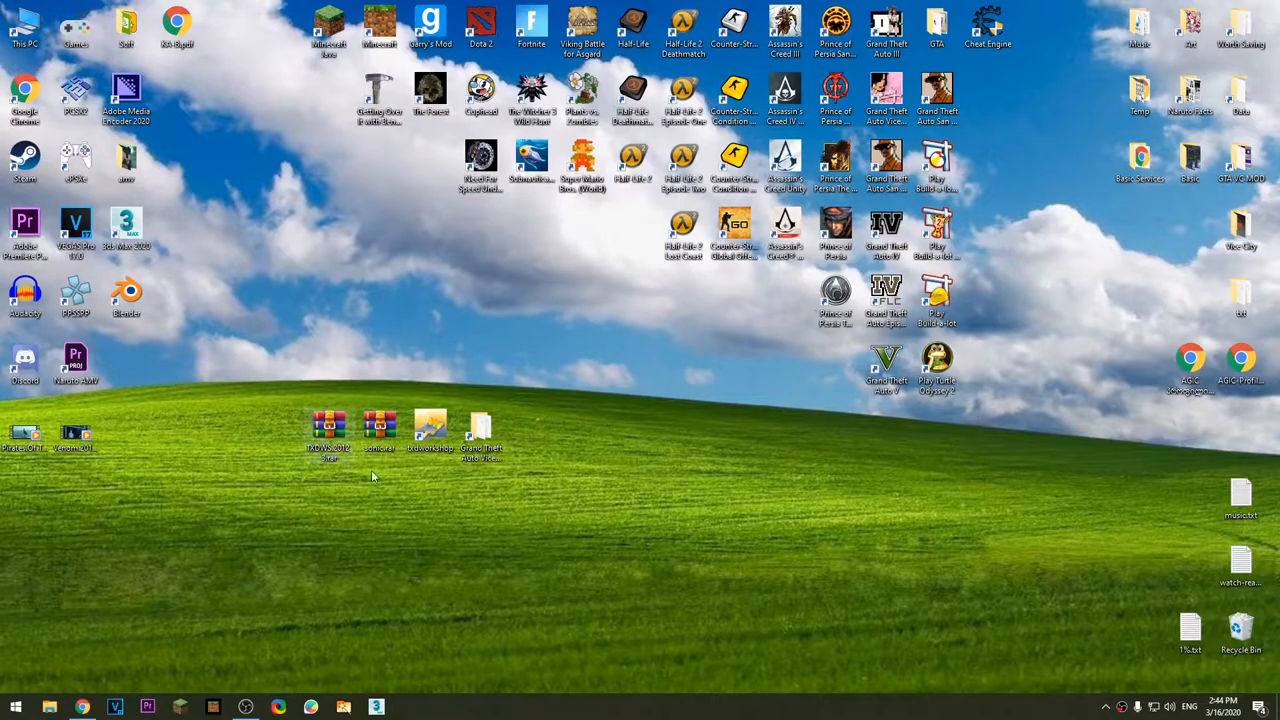
left_click(328, 436)
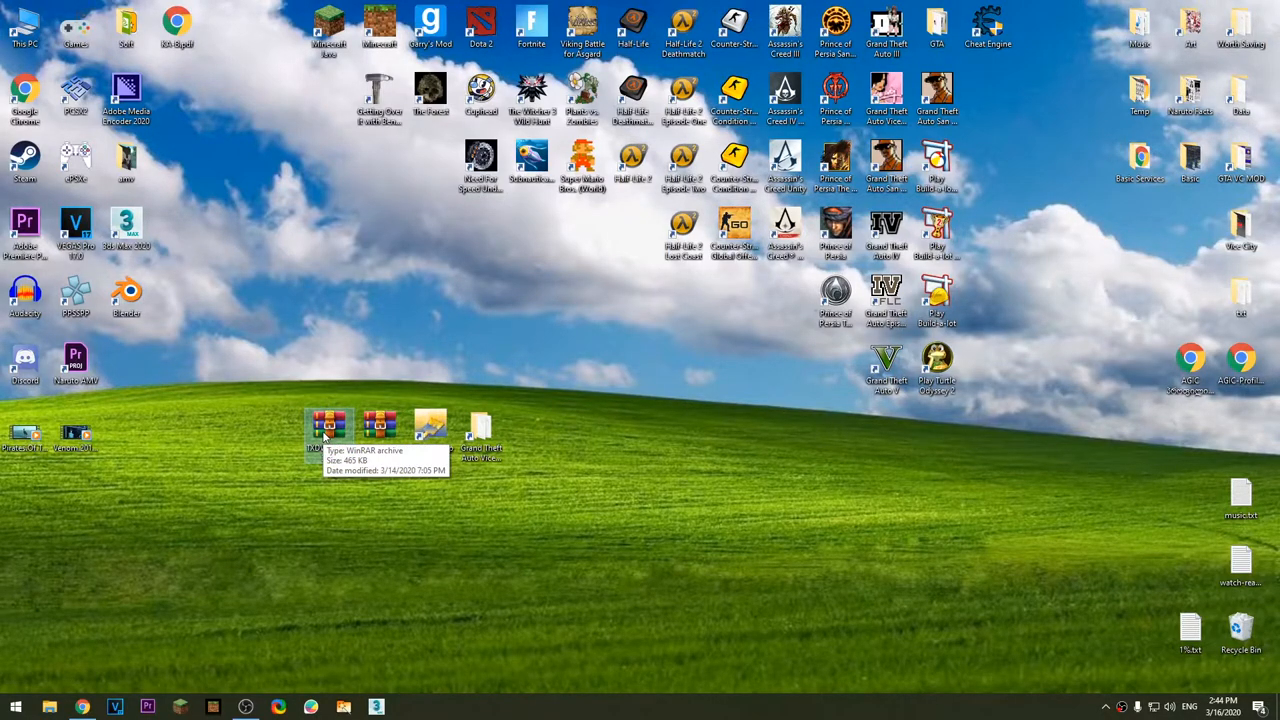
left_click_drag(330, 424, 784, 560)
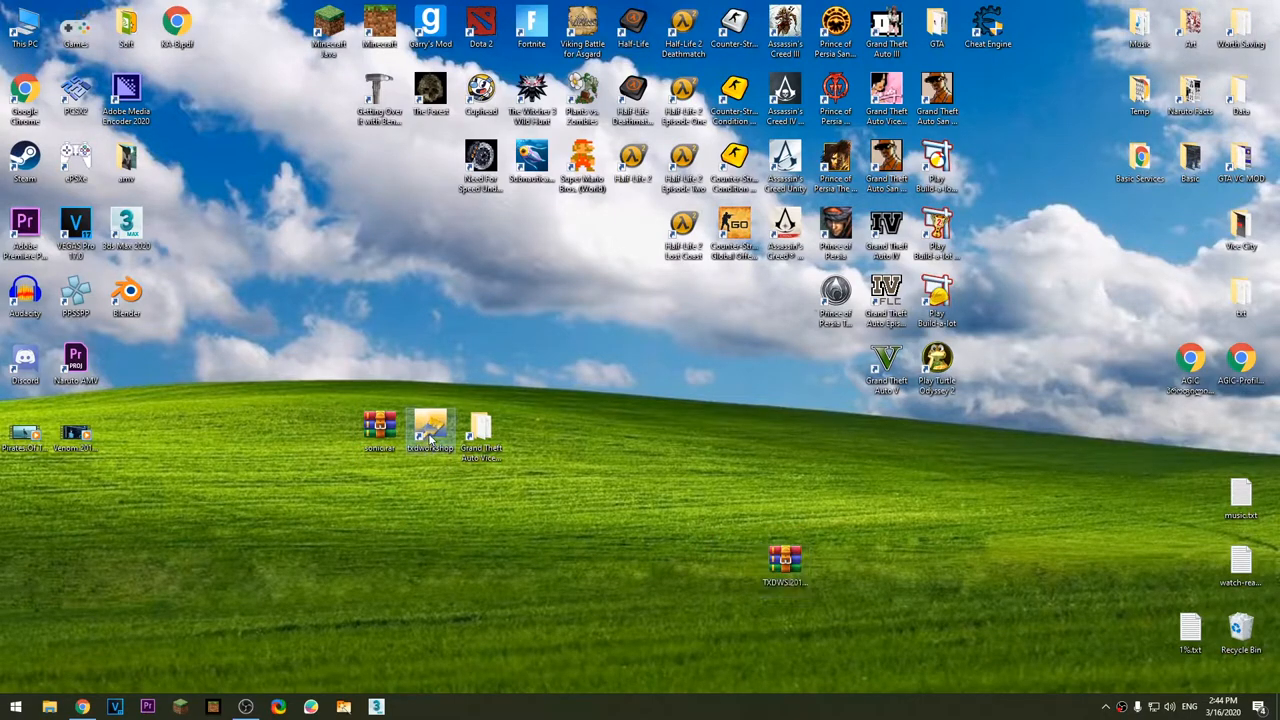
Step: Launch TXD Workshop and load gta3.img from Grand Theft Auto Vice City > models
double_click(430, 430)
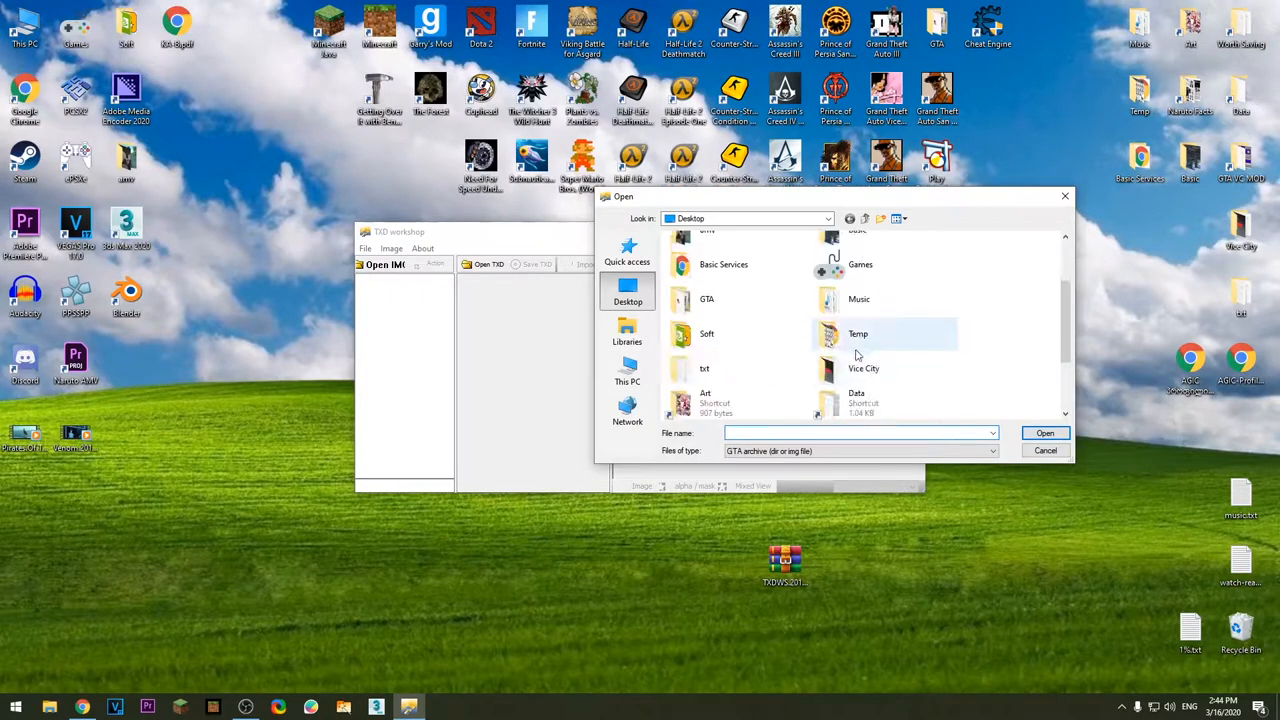
scroll("down", 3)
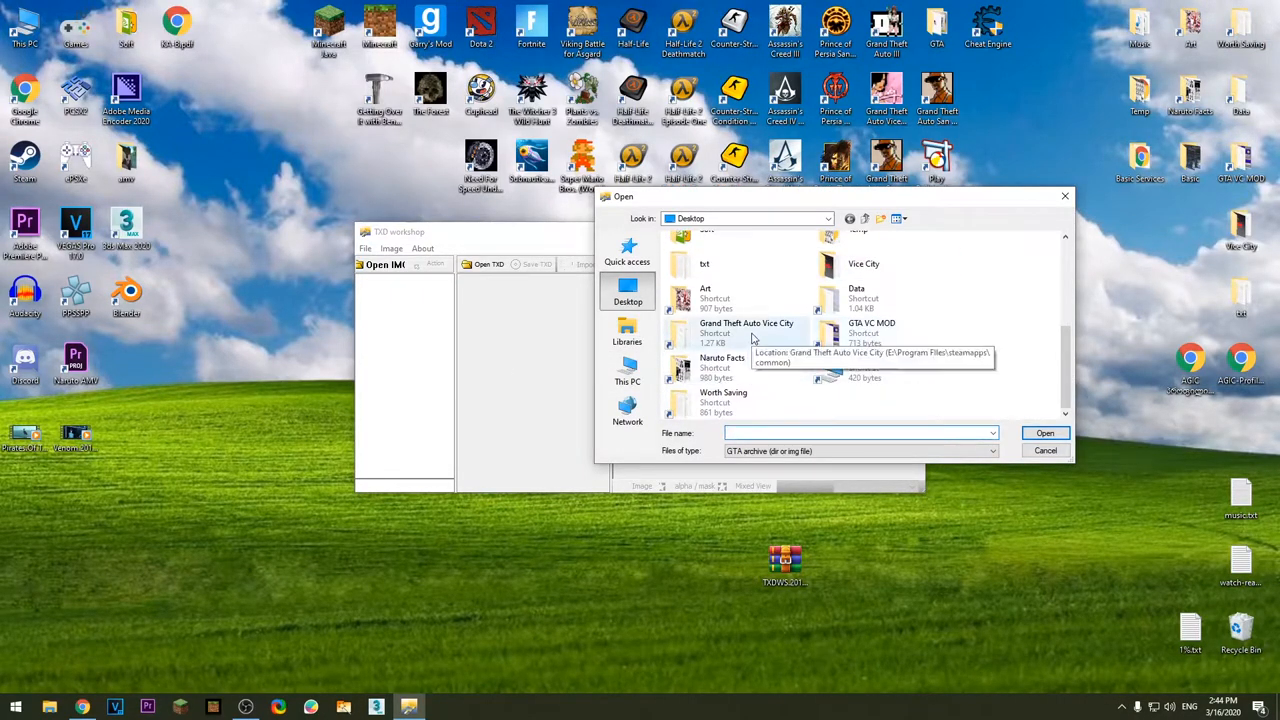
double_click(744, 328)
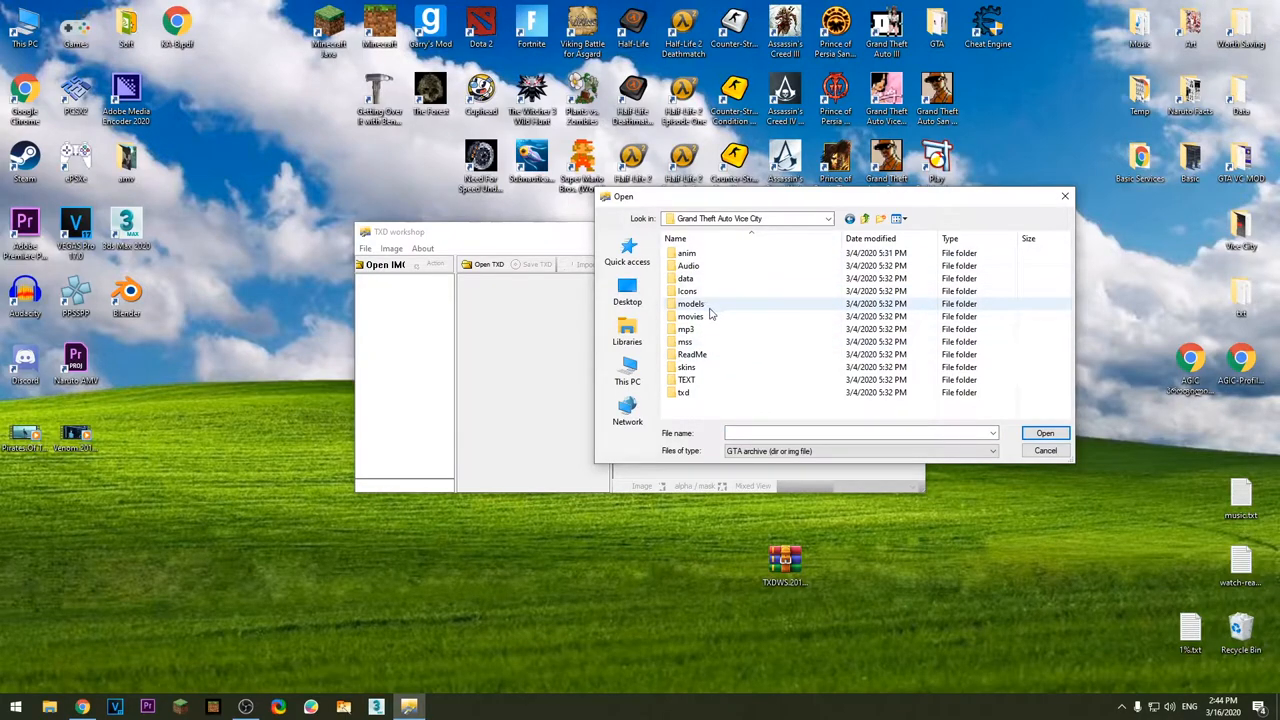
double_click(690, 304)
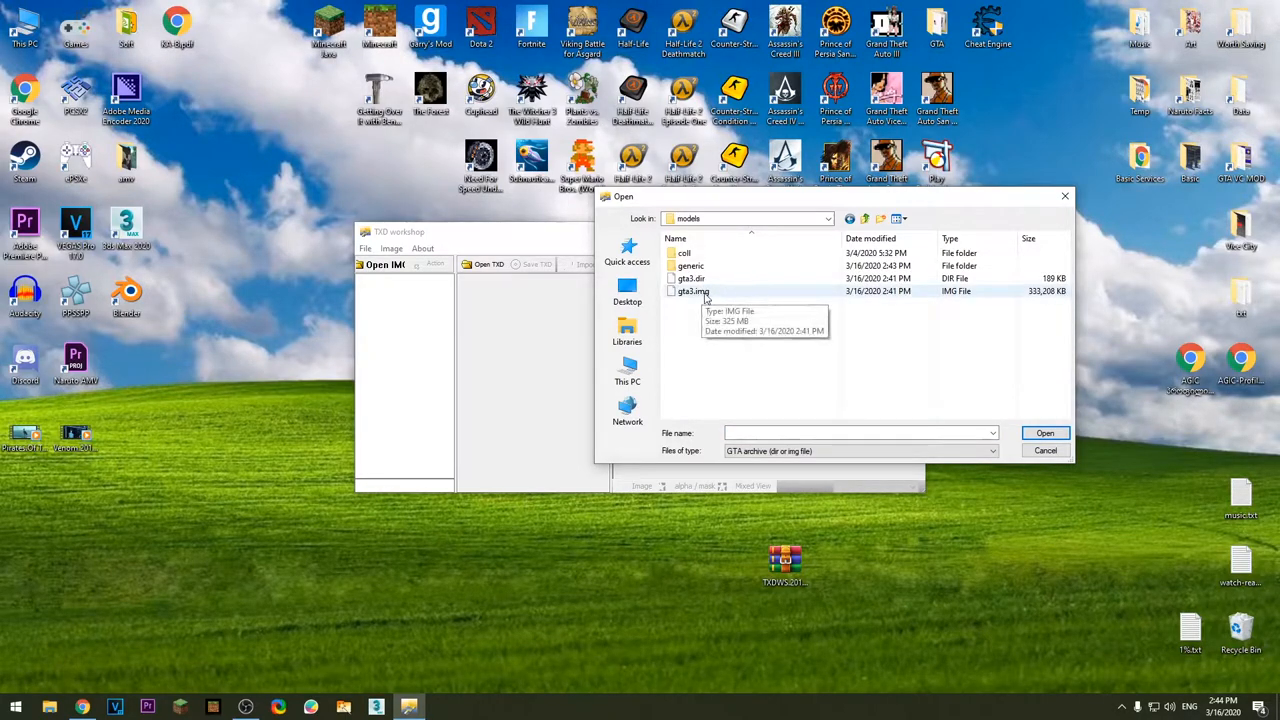
left_click(694, 292)
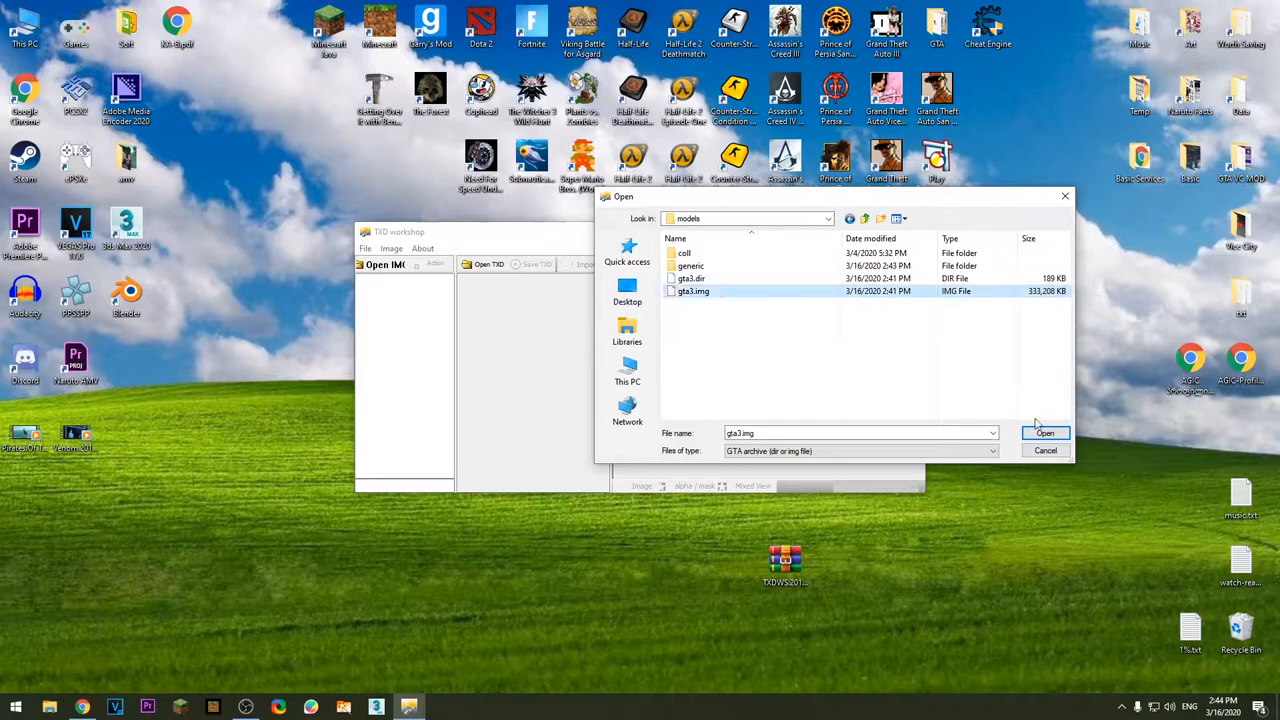
left_click(1044, 432)
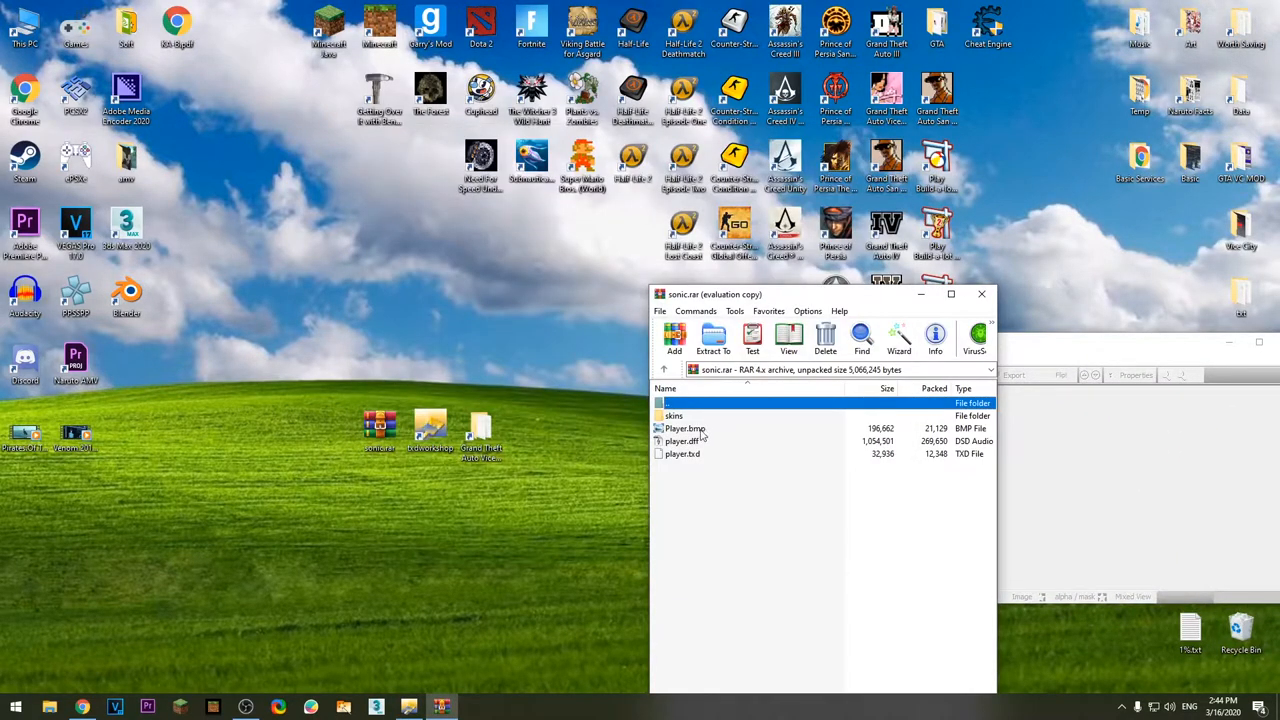
Step: Extract Sonic's Player.bmp and player.dff from sonic.rar to the desktop
left_click(712, 340)
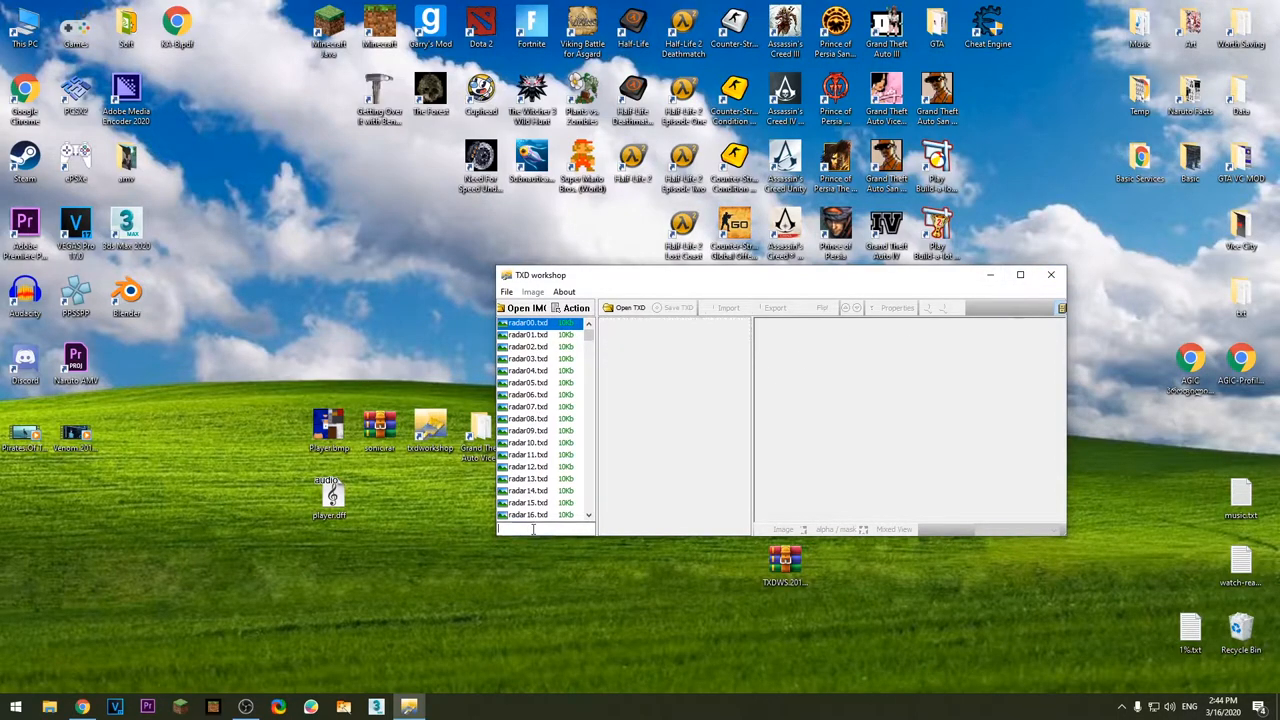
Step: Replace player.dff in gta3.img with the Sonic player.dff from the desktop, then close TXD Workshop
type("player")
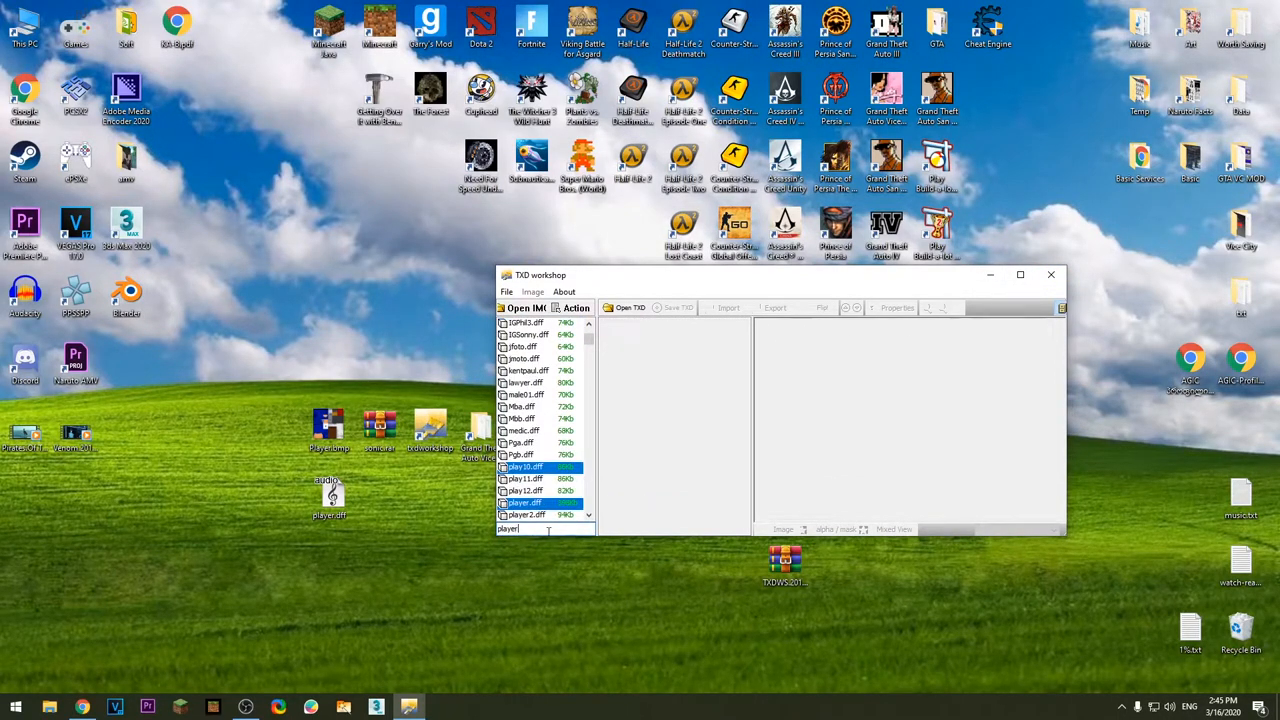
left_click(630, 308)
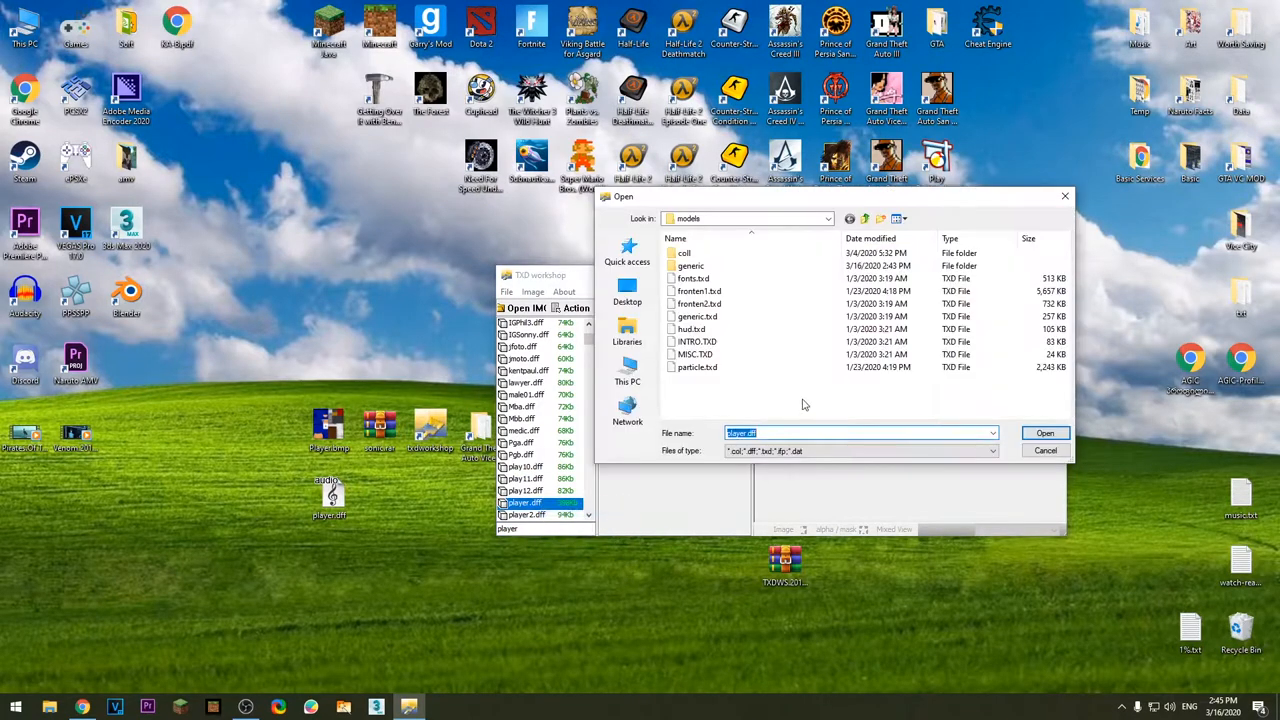
left_click(628, 290)
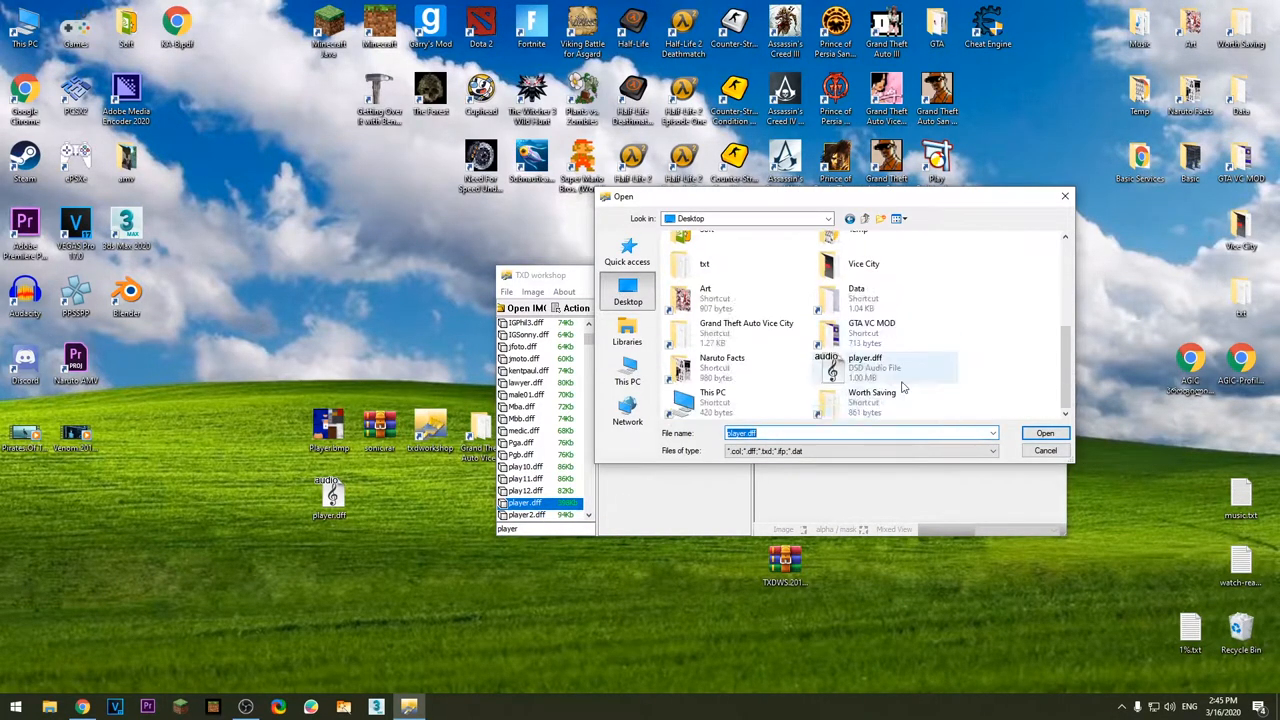
left_click(1044, 432)
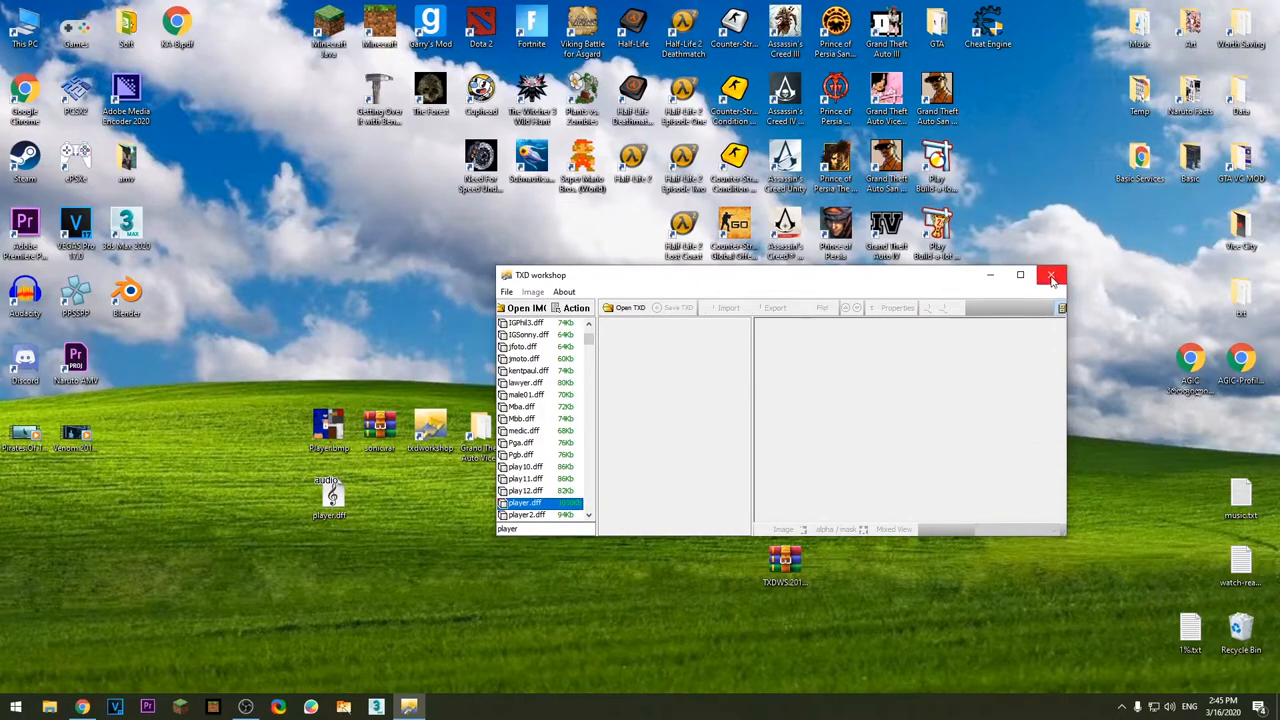
left_click(1052, 276)
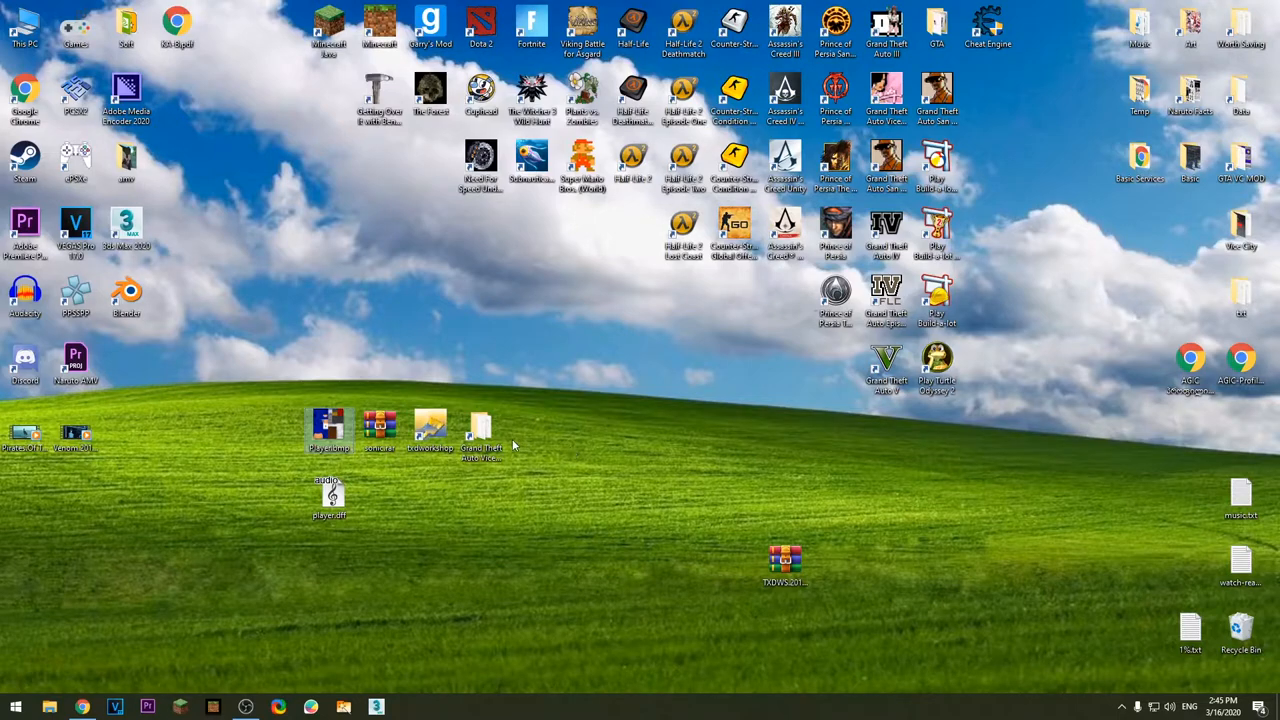
Step: Copy Sonic's Player.bmp into models\generic, overwriting the existing Player.bmp
double_click(480, 430)
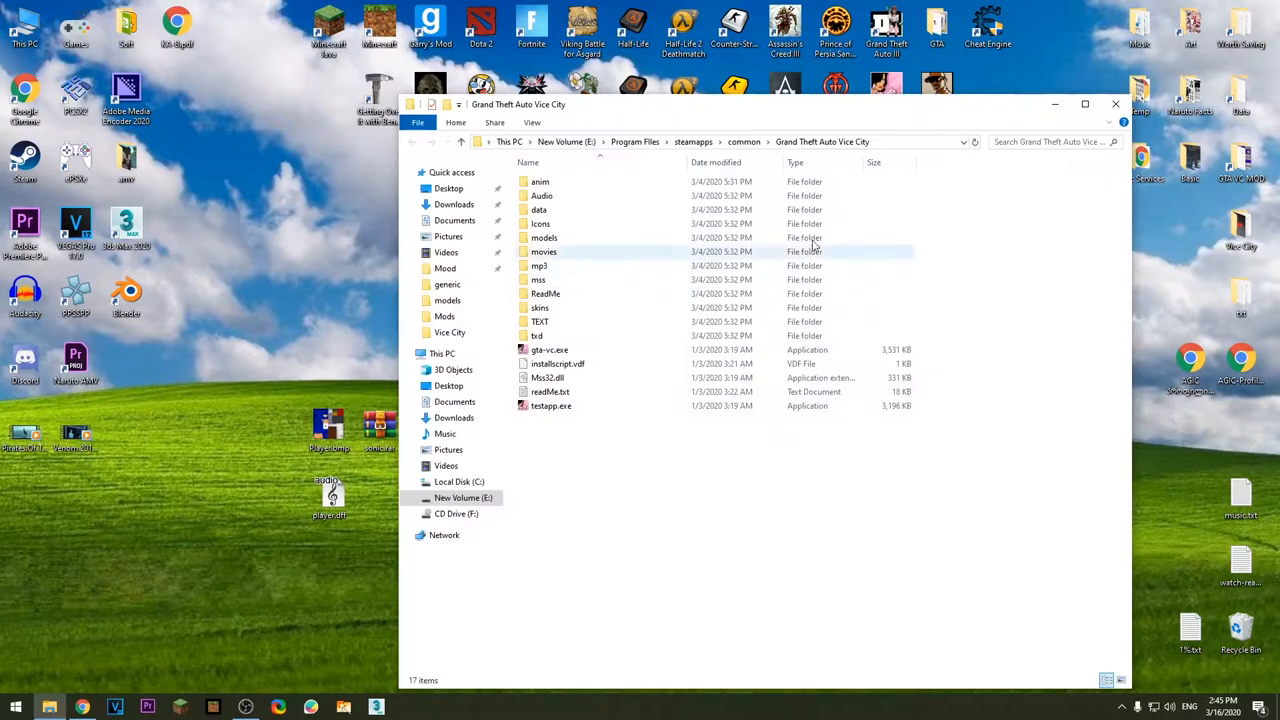
left_click(544, 236)
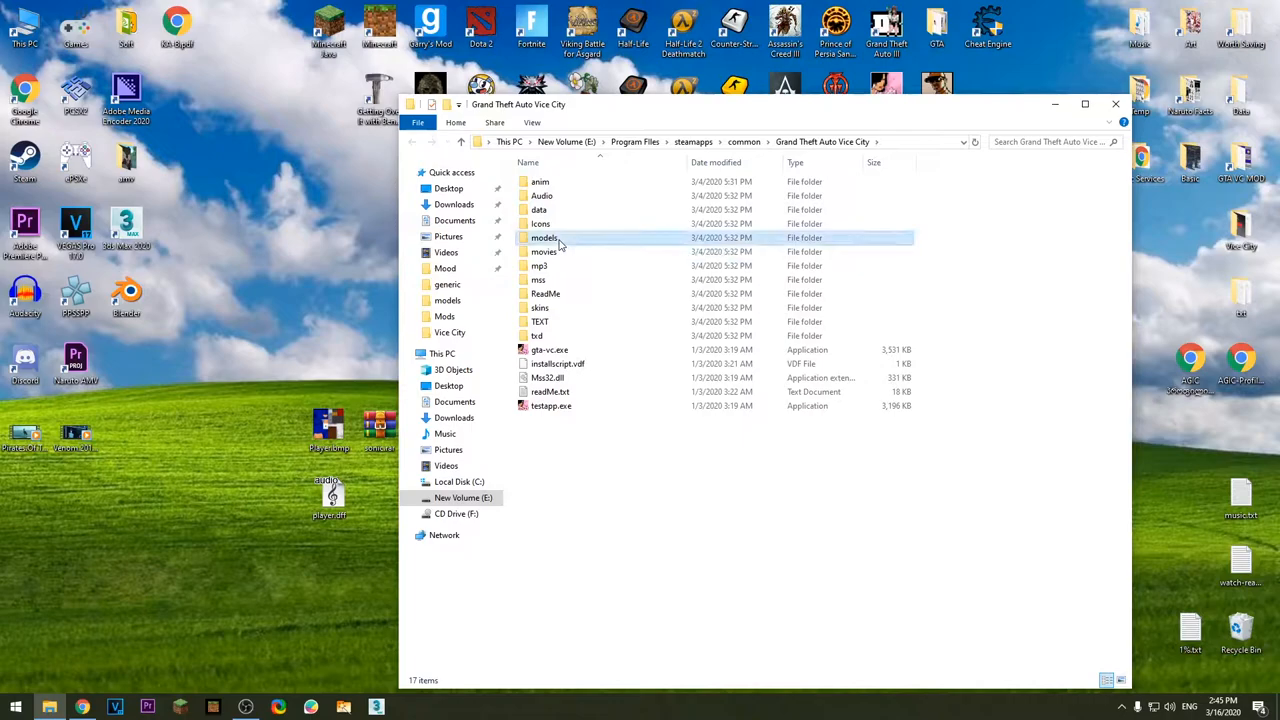
double_click(544, 236)
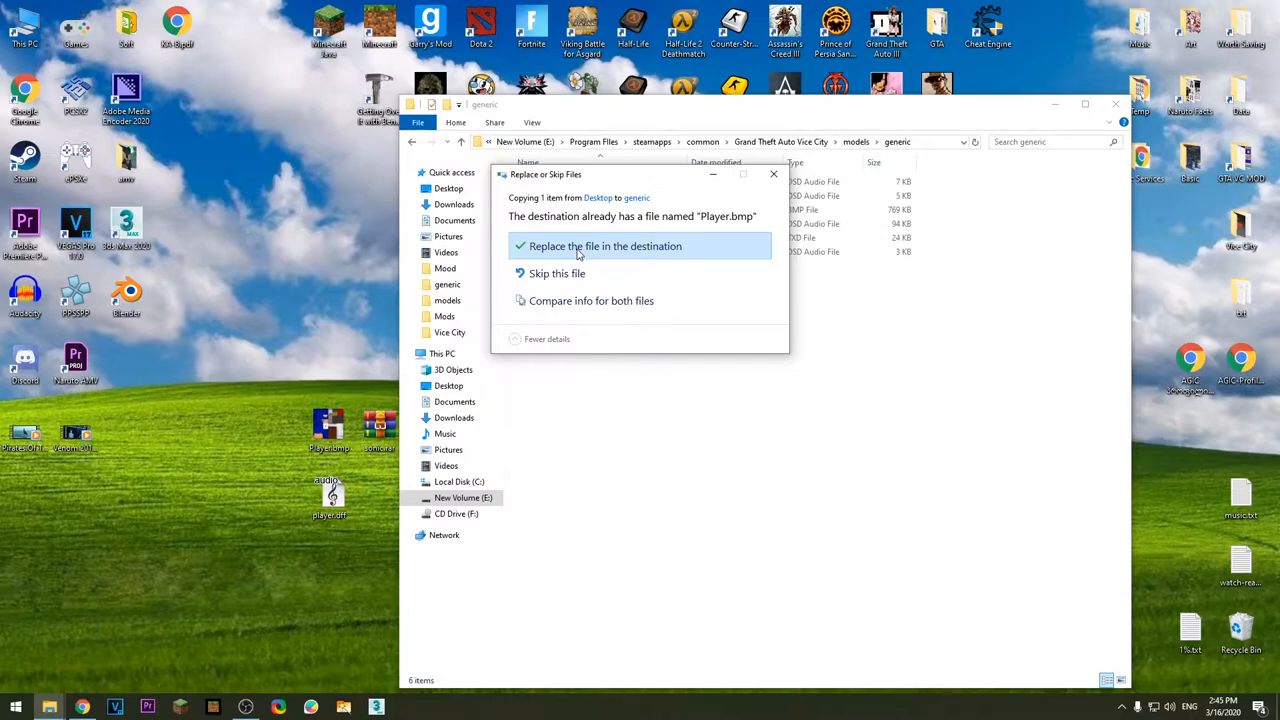
left_click(604, 246)
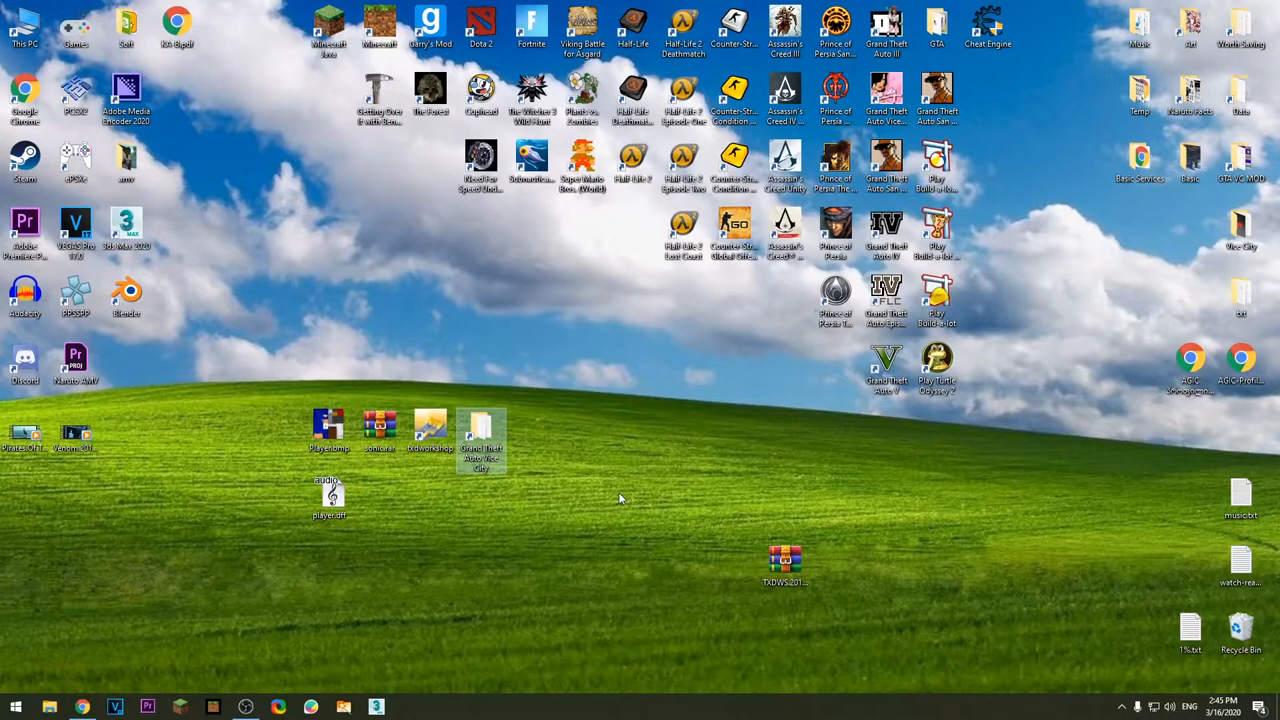